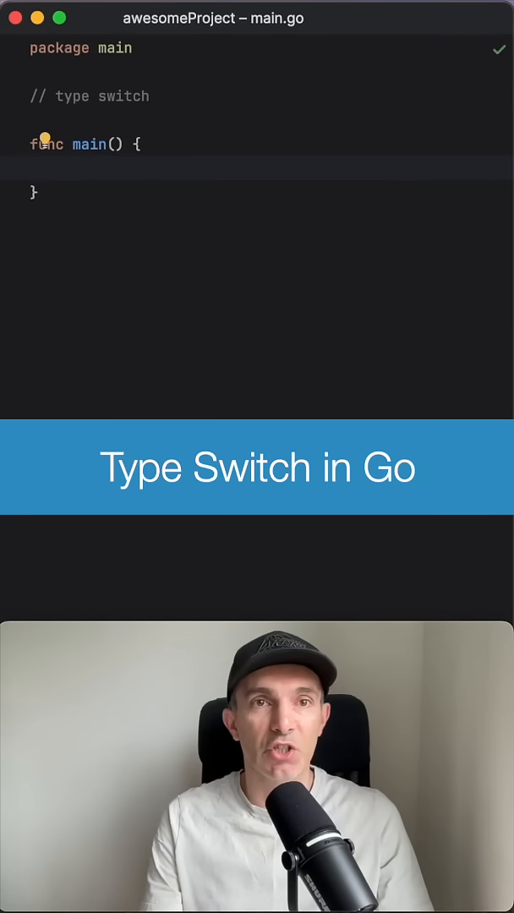
Declare 'var i interface{}' in main and assign 'i = 3' below it
text(v)
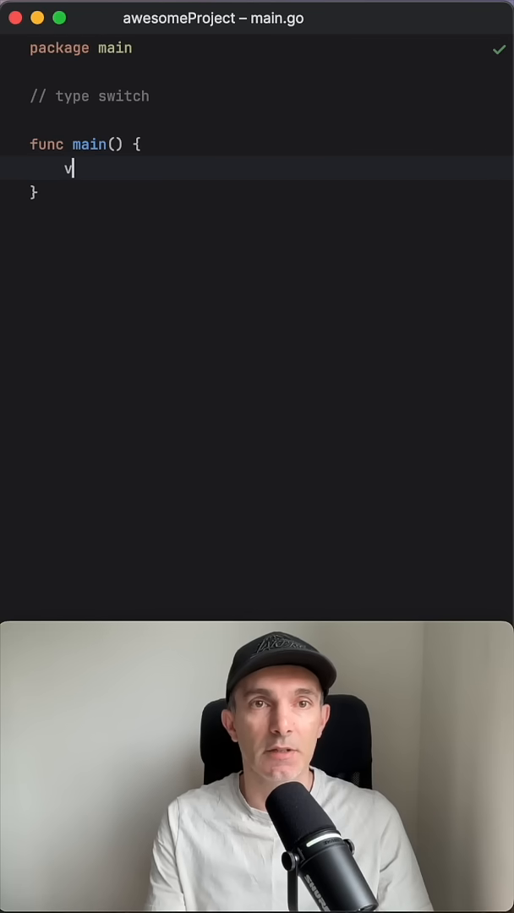
text(ar i interface{)
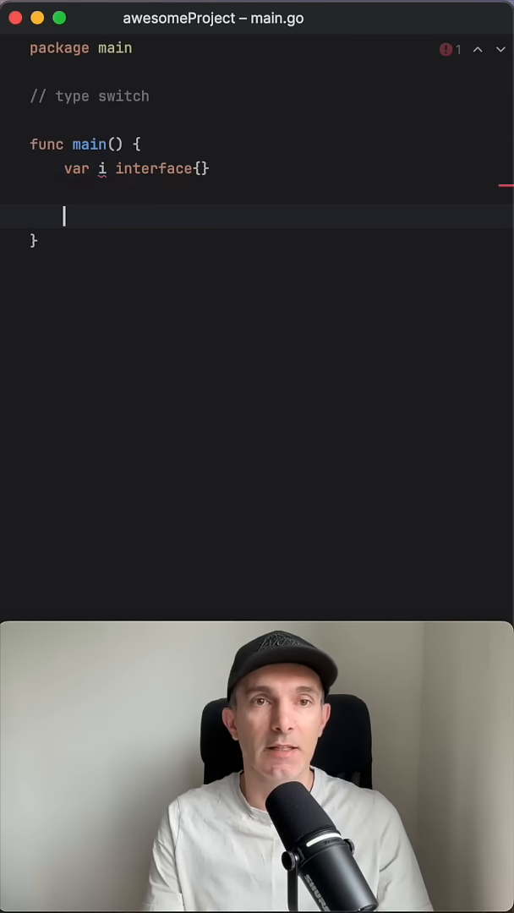
text(i = 3)
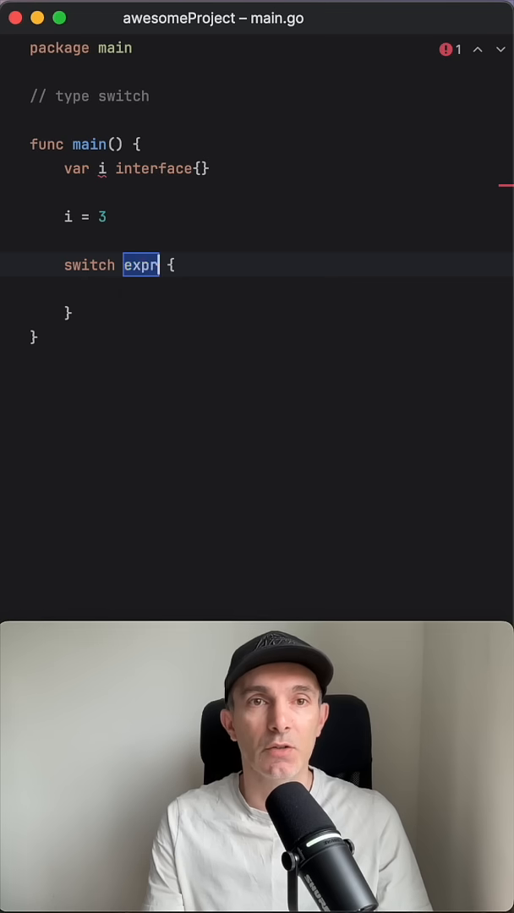
Make the switch read 'j := i.(type)' and add a 'case int:' branch
key(Delete)
text(j := i.(type)
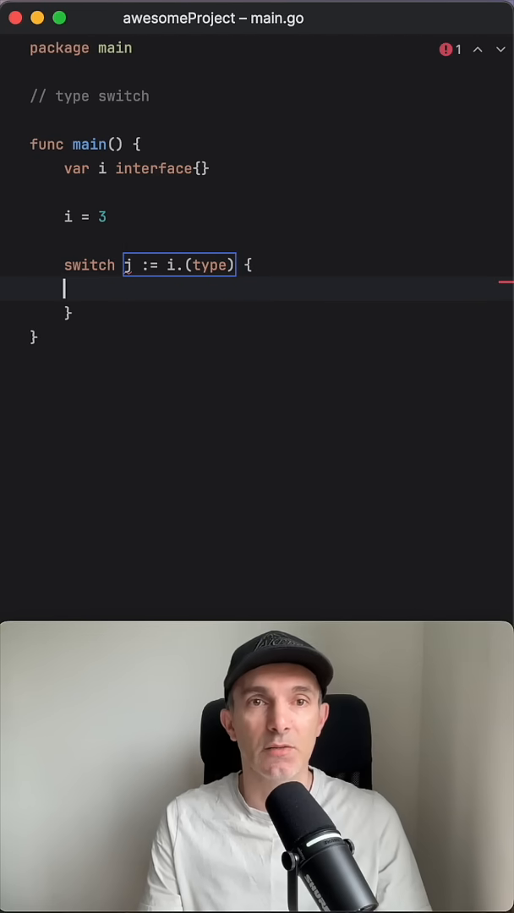
text(case)
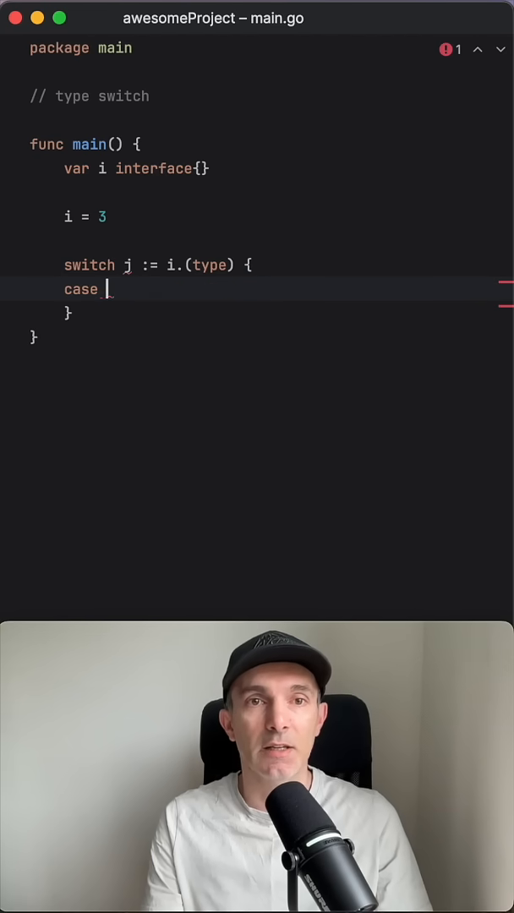
text(int:)
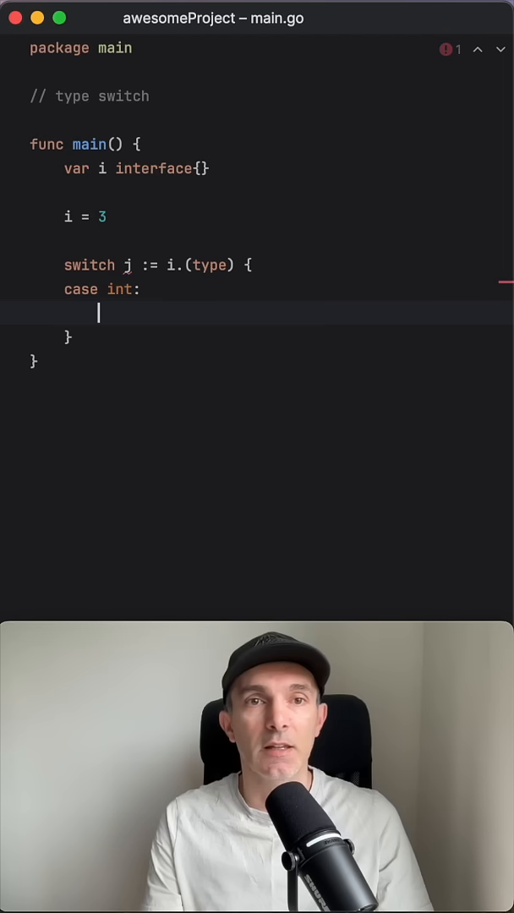
Print fmt.Printf("i has type %T", j) under case int and add a case string with the same Printf
text(fmt.Printf("i has type %T",)
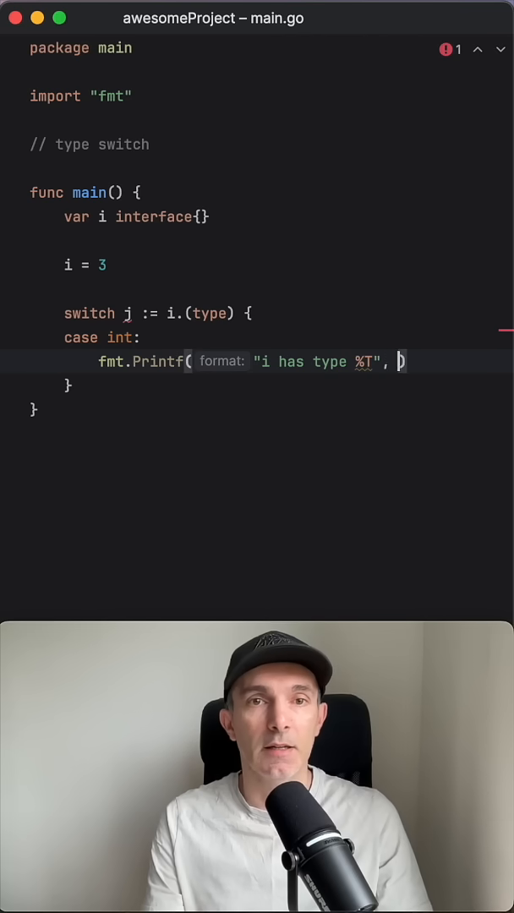
text(j)
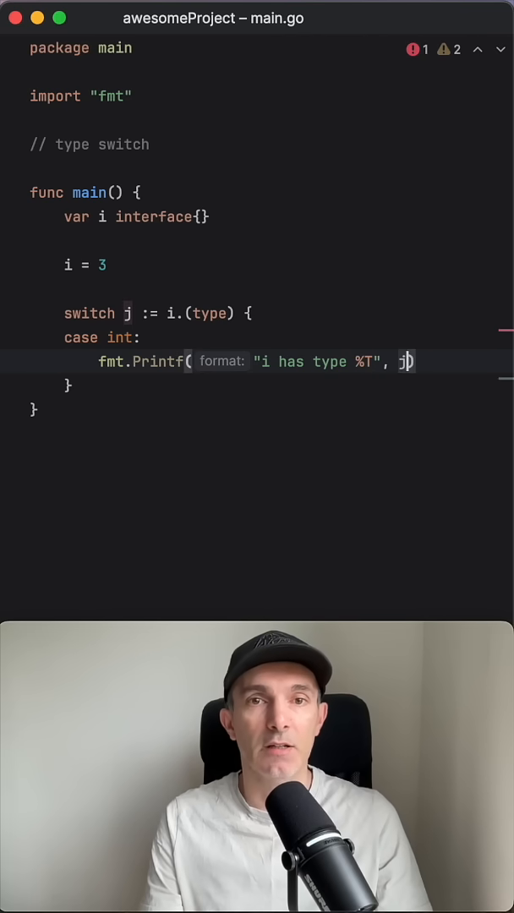
text(case string:)
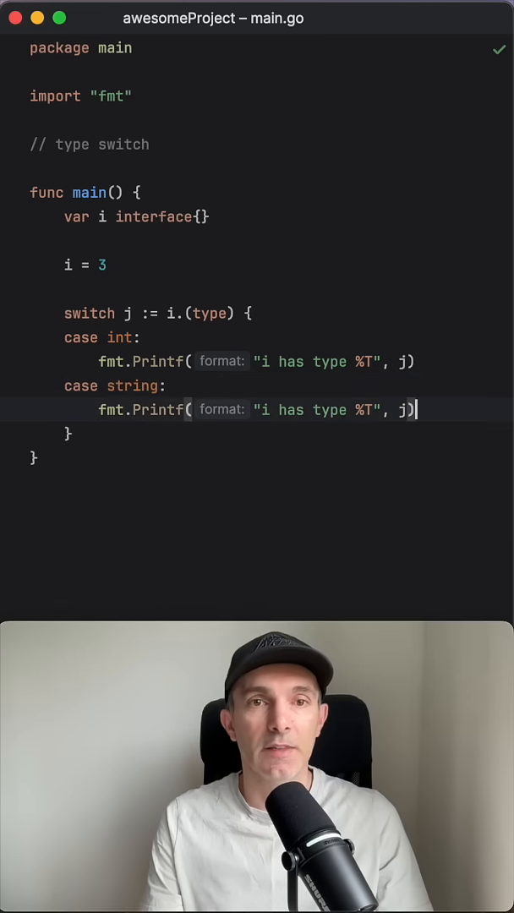
Add 'default:' with fmt.Println("we dont know the type") as its body
text(default:)
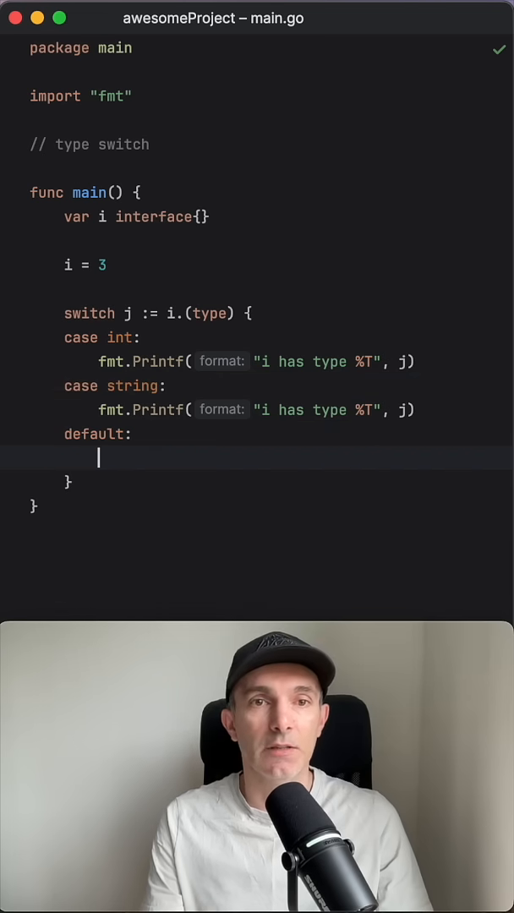
text(fmt.Println(" "))
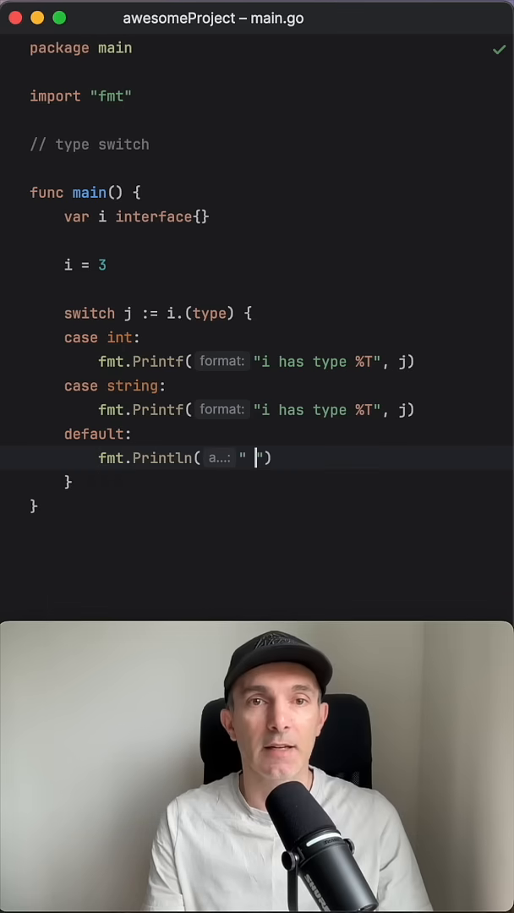
text(we dont know t)
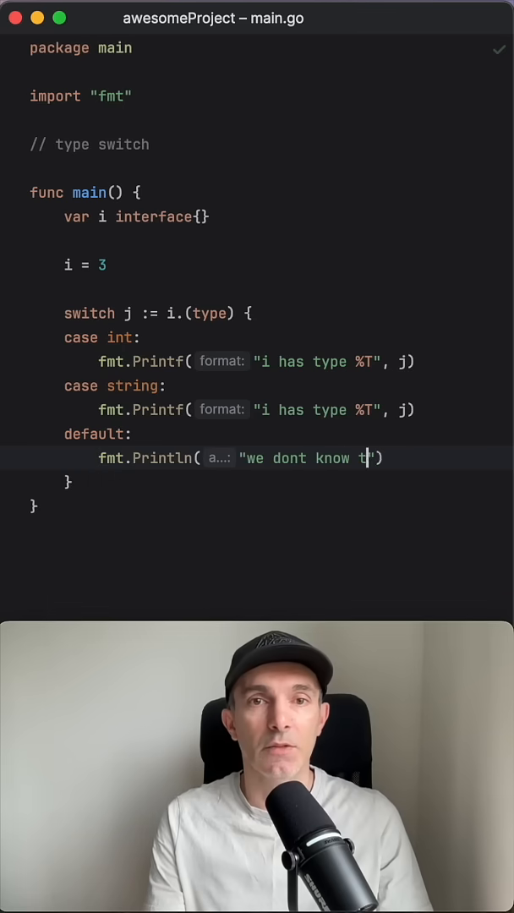